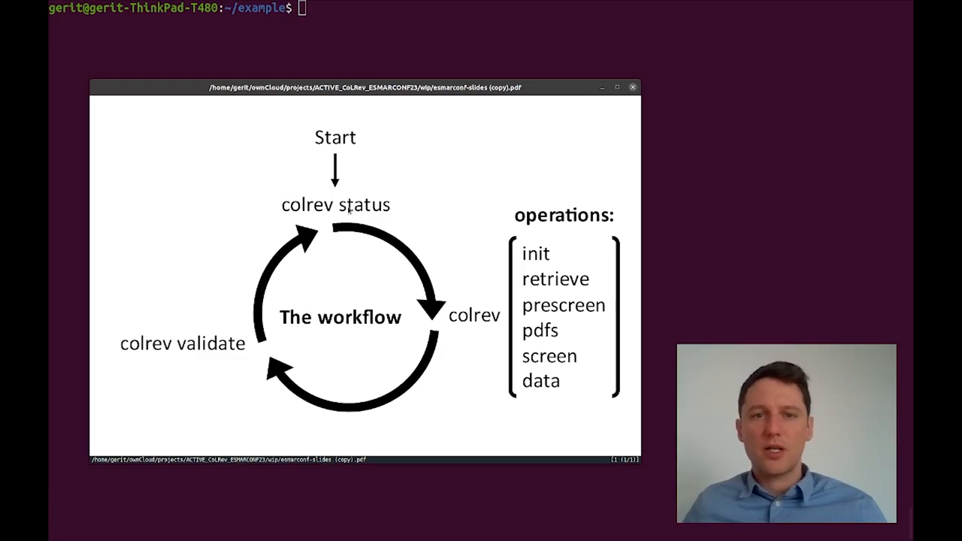
pyautogui.moveTo(439, 299)
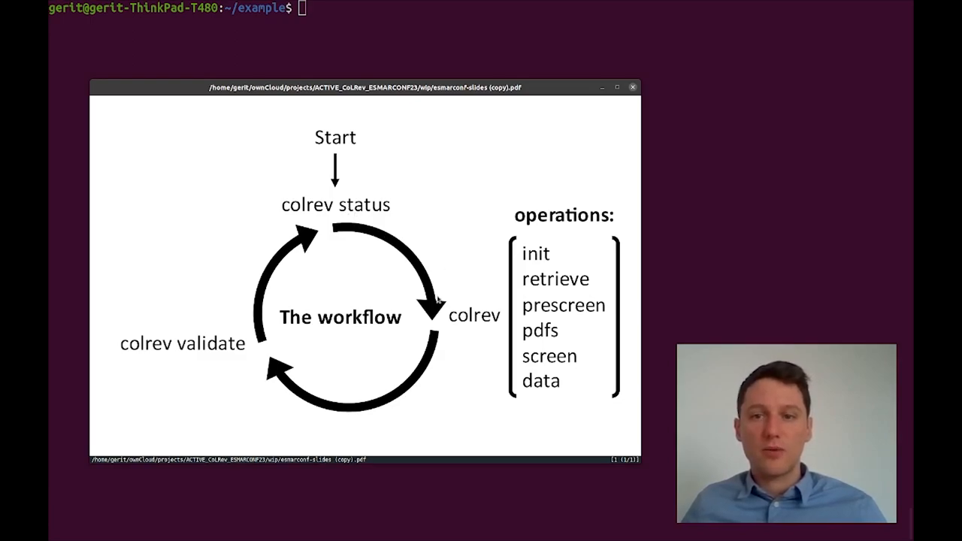
pyautogui.moveTo(352, 242)
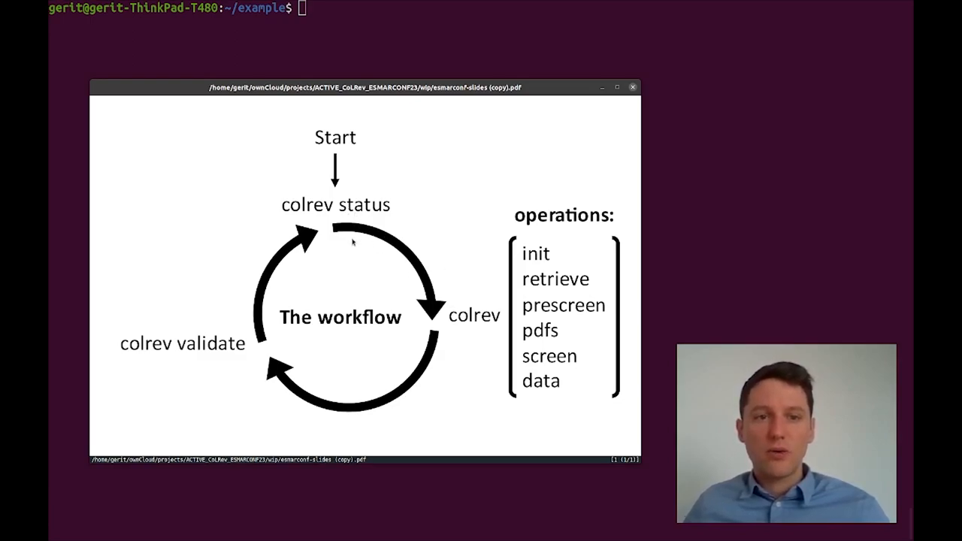
pyautogui.moveTo(427, 350)
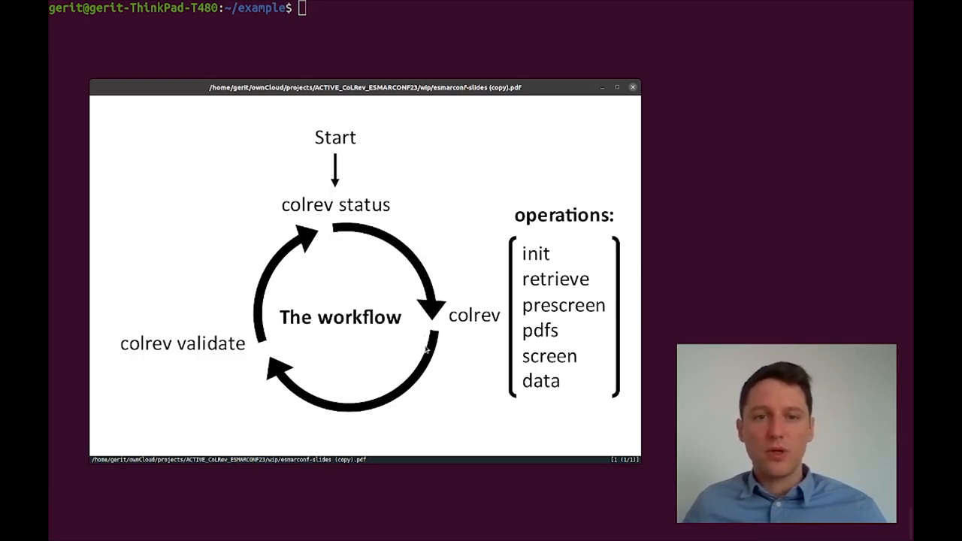
pyautogui.moveTo(225, 366)
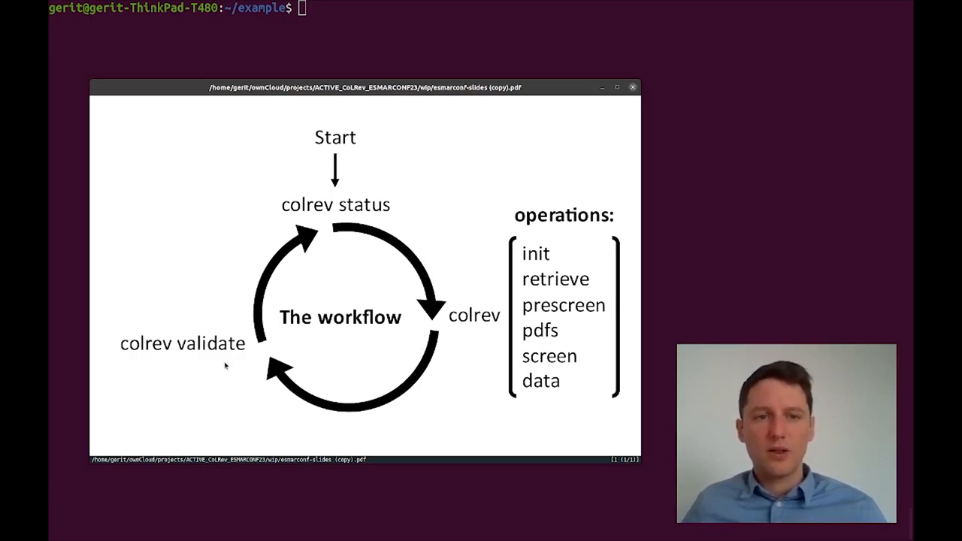
pyautogui.moveTo(361, 229)
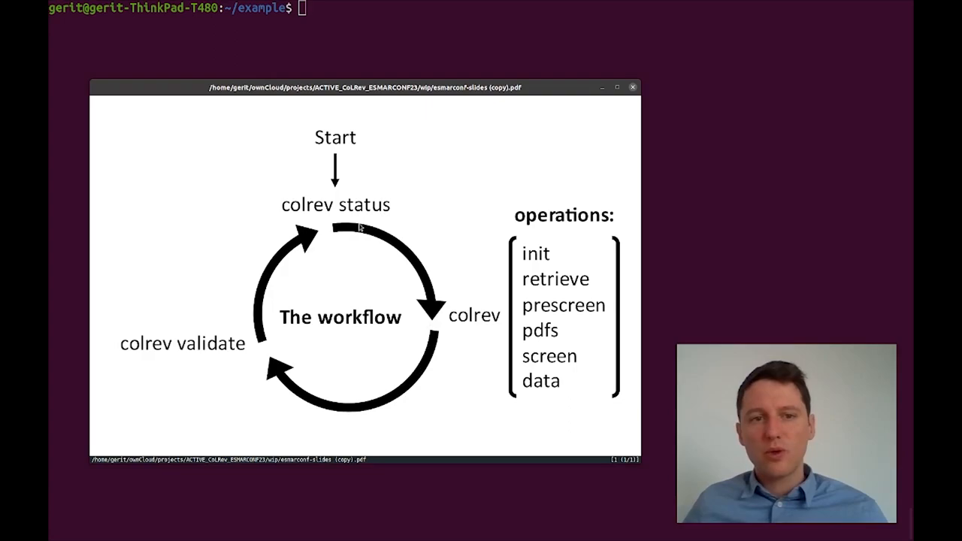
pyautogui.moveTo(418, 294)
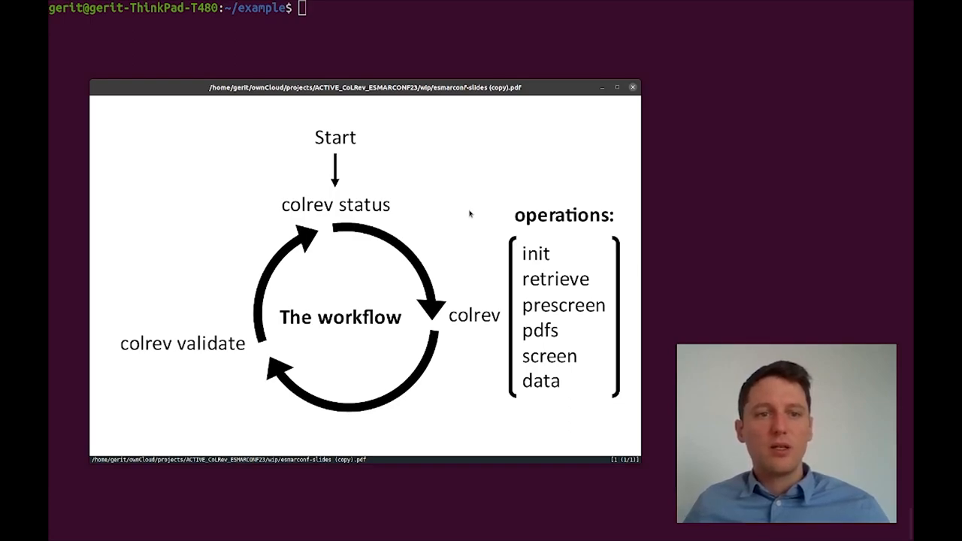
pyautogui.moveTo(493, 273)
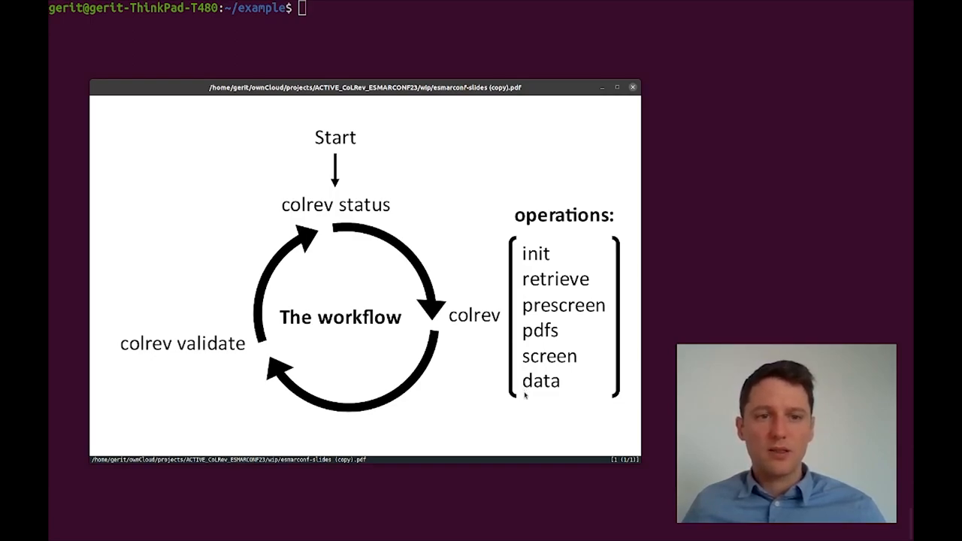
# Check colrev status, initialise a scoping_review CoLRev repository, and list the created files.
pyautogui.click(631, 86)
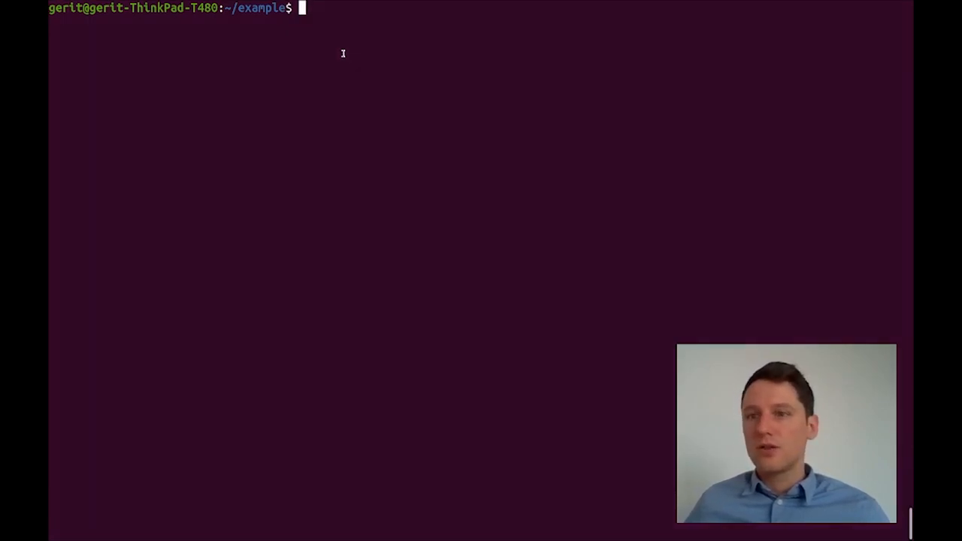
pyautogui.write('colrev status')
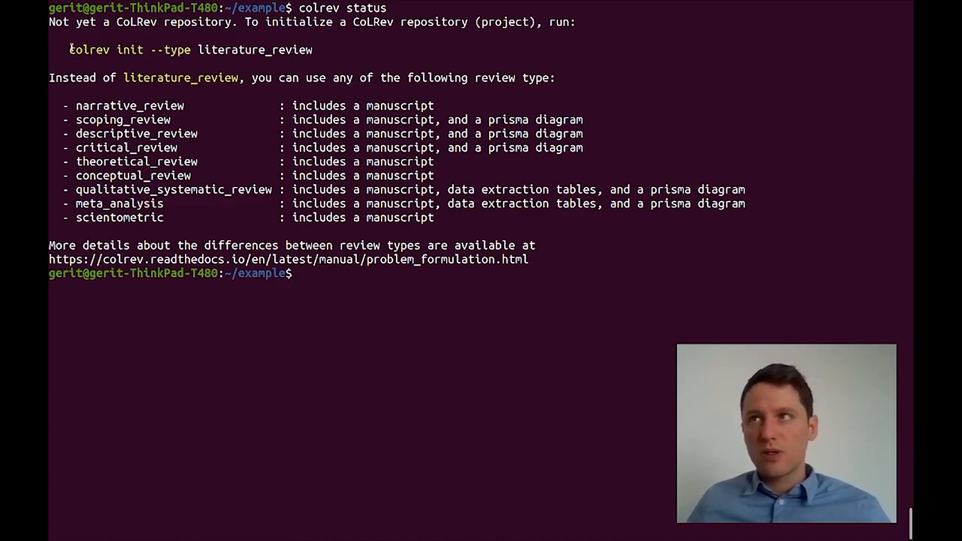
pyautogui.write('colrev init --type scoping_review')
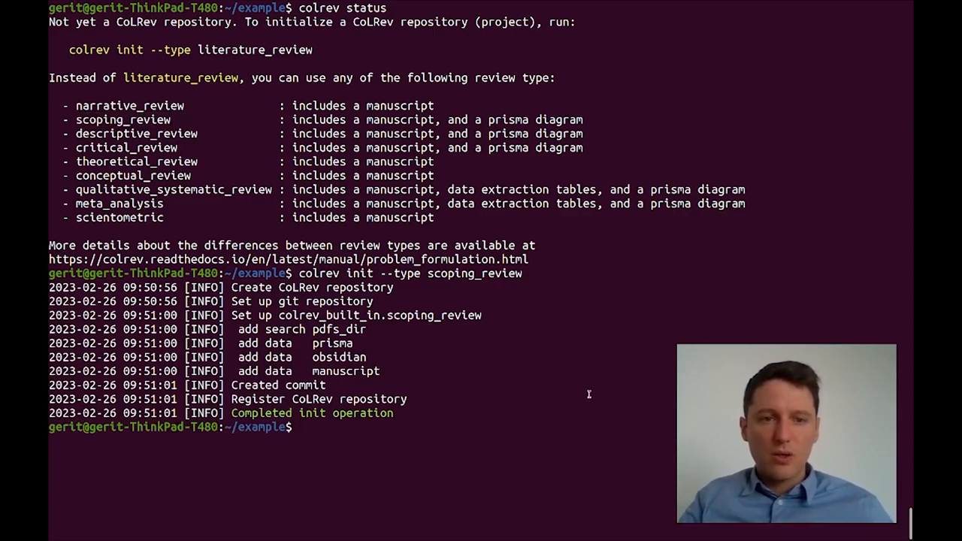
pyautogui.write('ls -g')
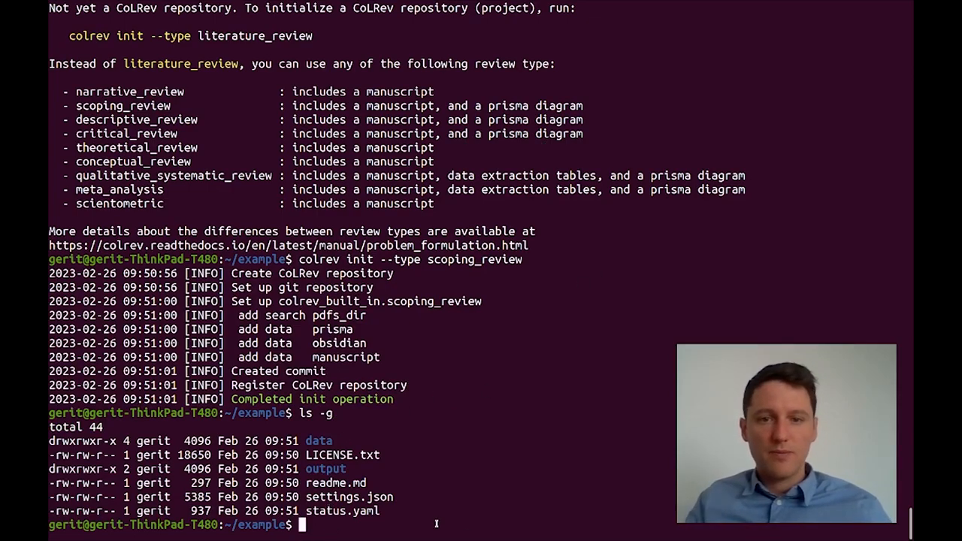
# Check colrev status showing zero records, then run colrev retrieve with no search results yet.
pyautogui.write('colrev status')
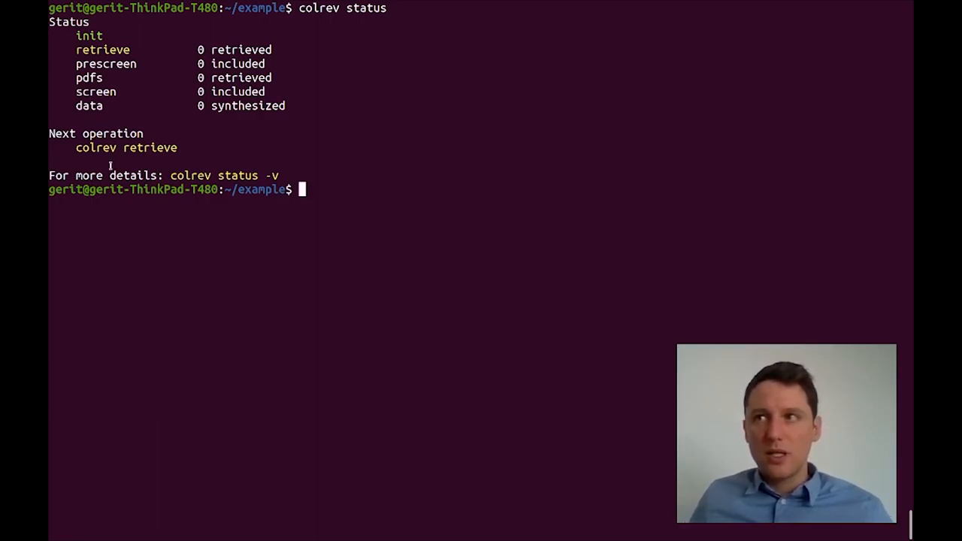
pyautogui.doubleClick(126, 147)
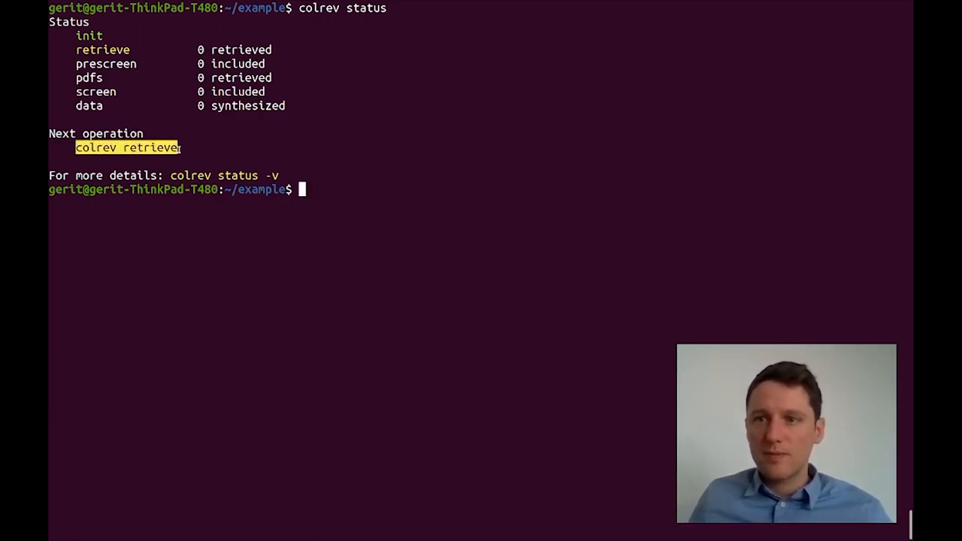
pyautogui.write('colrev retrieve')
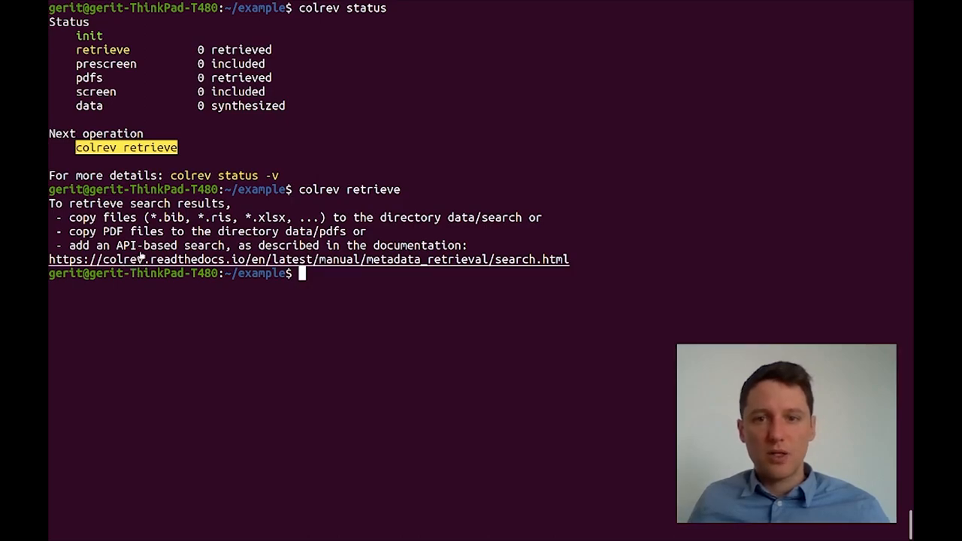
# View the colrev search documentation page with its search options and examples.
pyautogui.click(308, 258)
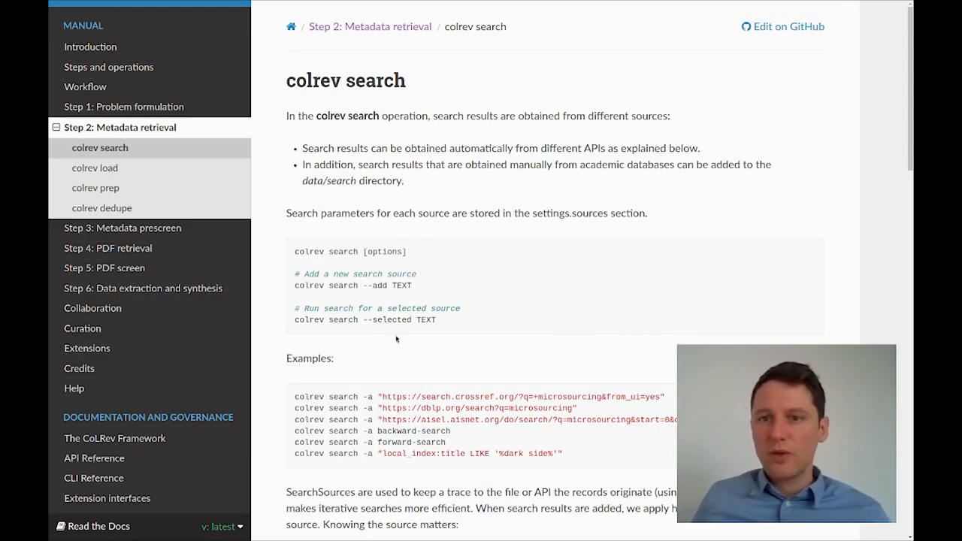
pyautogui.scroll(-3)
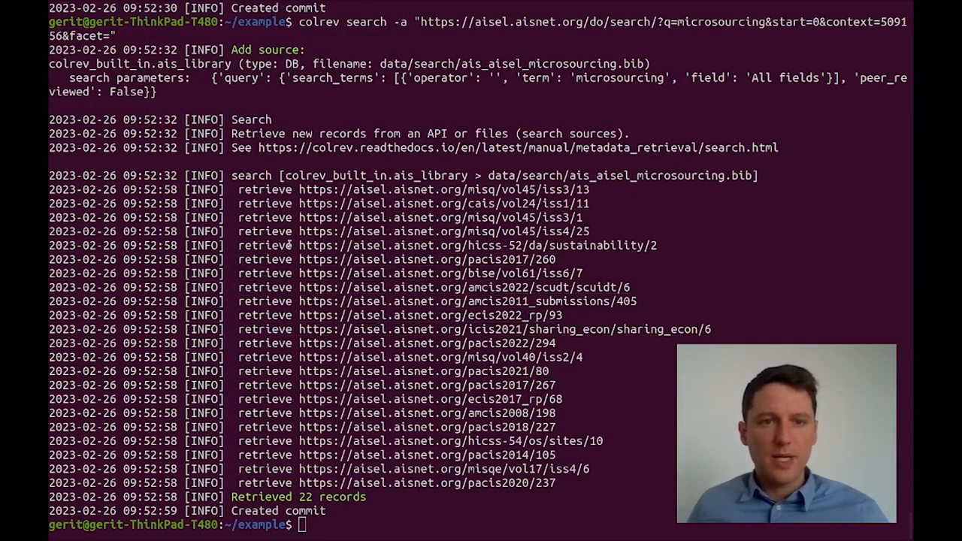
pyautogui.moveTo(451, 442)
pyautogui.write('colrev status')
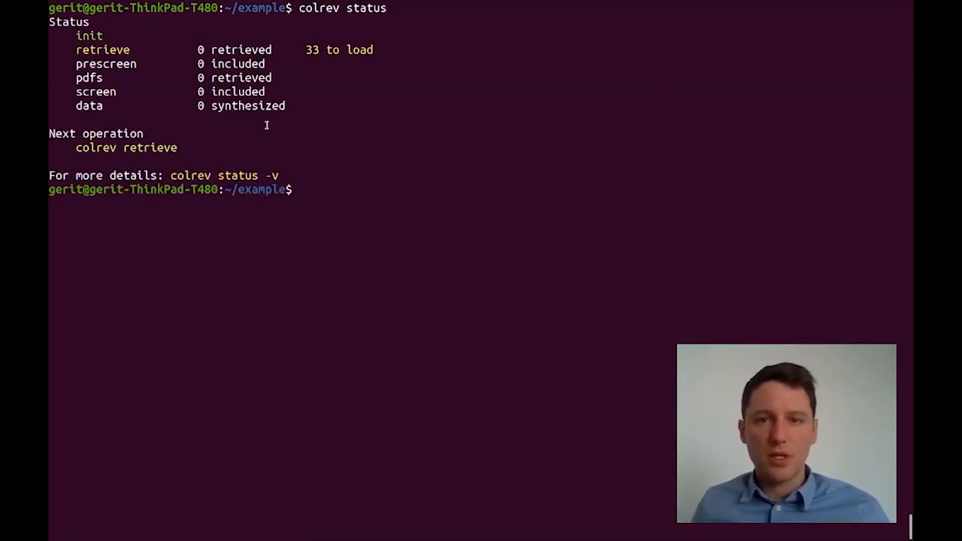
# Enter the suggested colrev retrieve command after status reports 33 records to load.
pyautogui.doubleClick(127, 148)
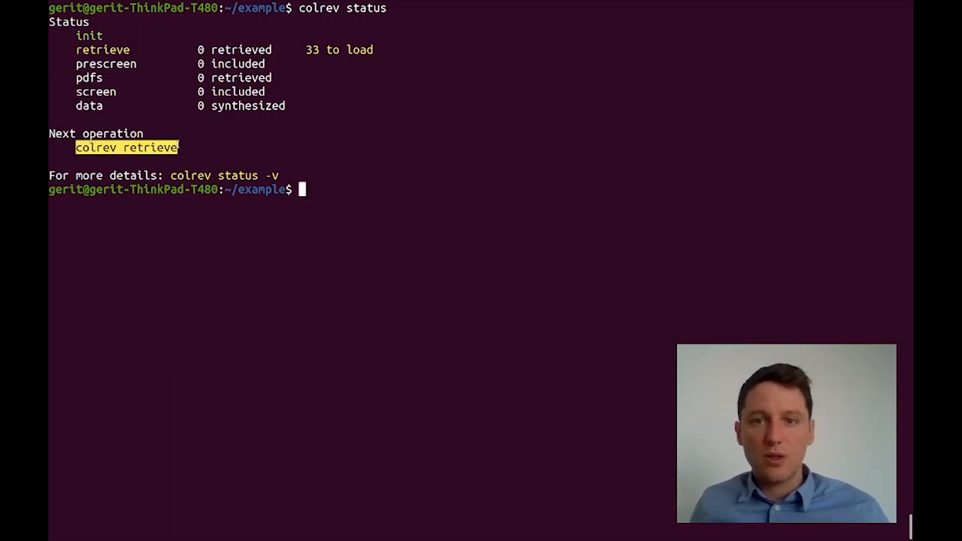
pyautogui.write('colrev retrieve')
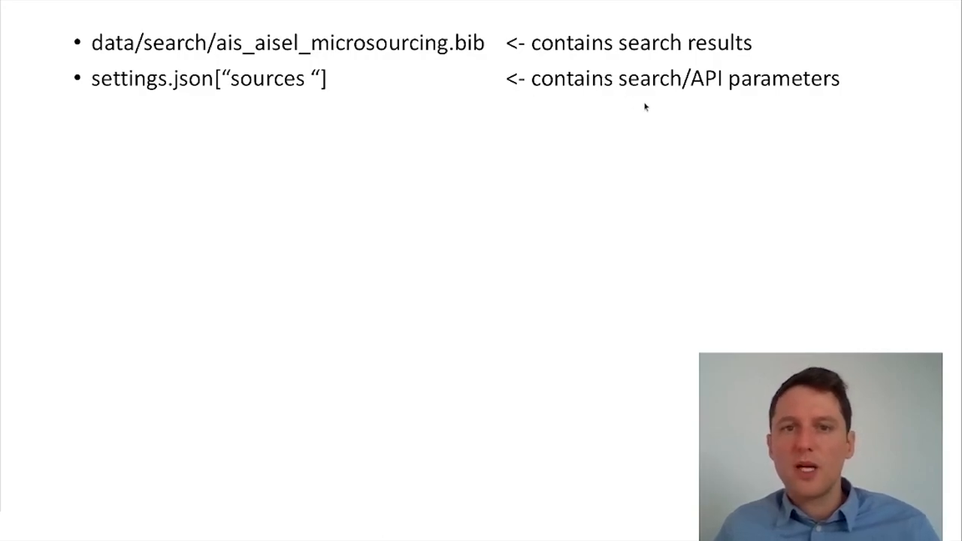
pyautogui.moveTo(233, 87)
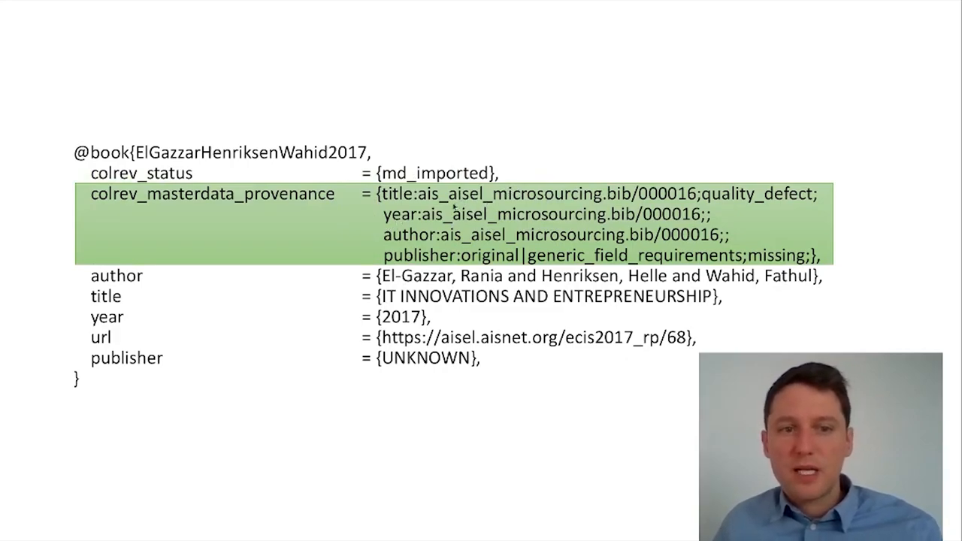
pyautogui.moveTo(592, 177)
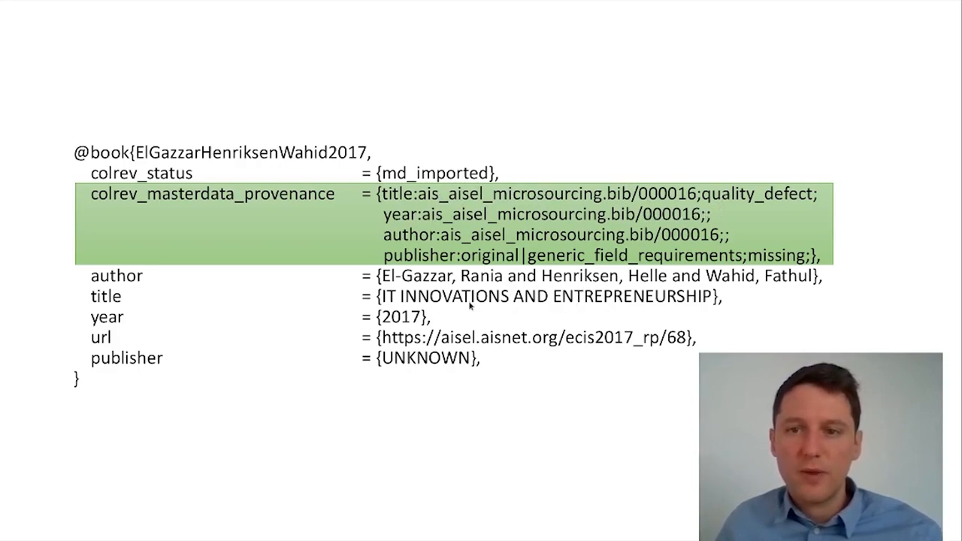
pyautogui.moveTo(436, 252)
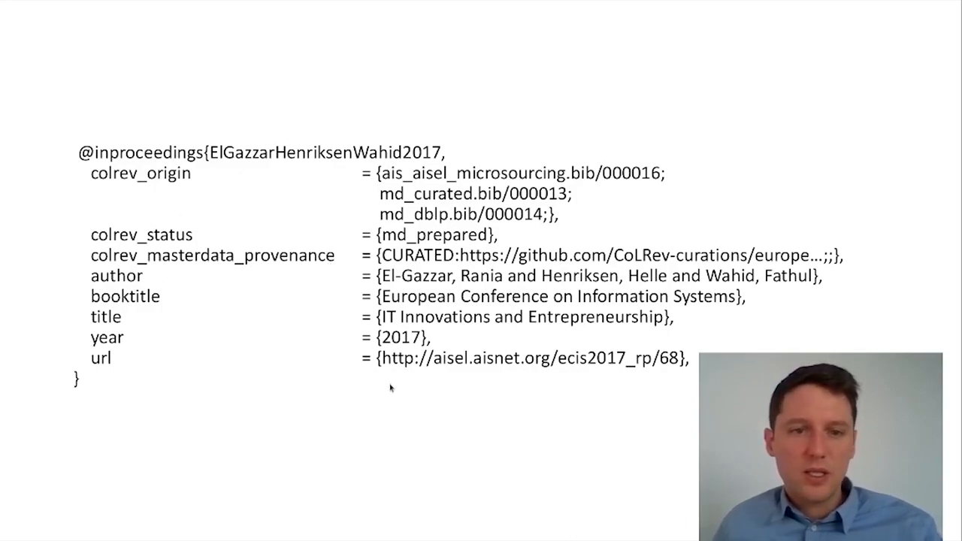
pyautogui.moveTo(412, 171)
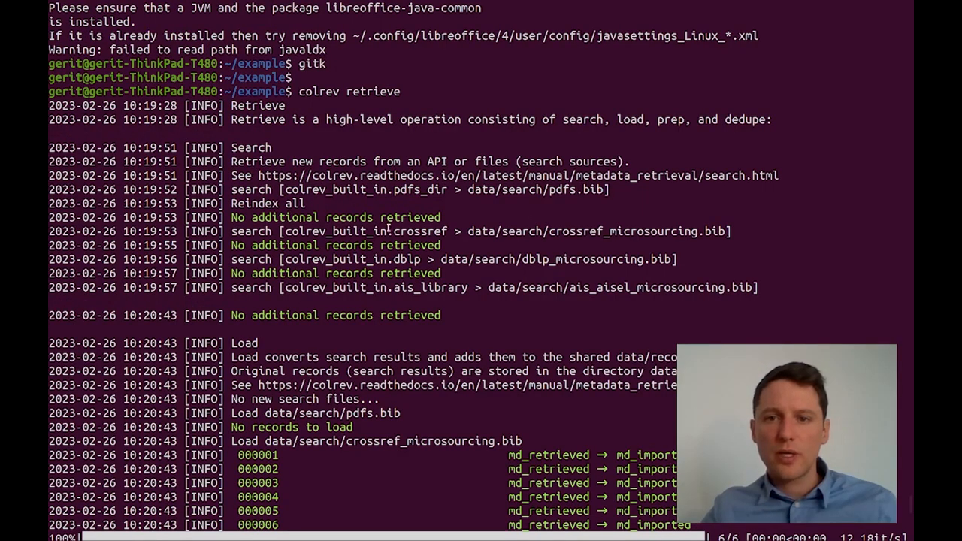
# Review the load, prep and dedupe output, then check colrev status showing 24 records awaiting prescreen.
pyautogui.scroll(-3)
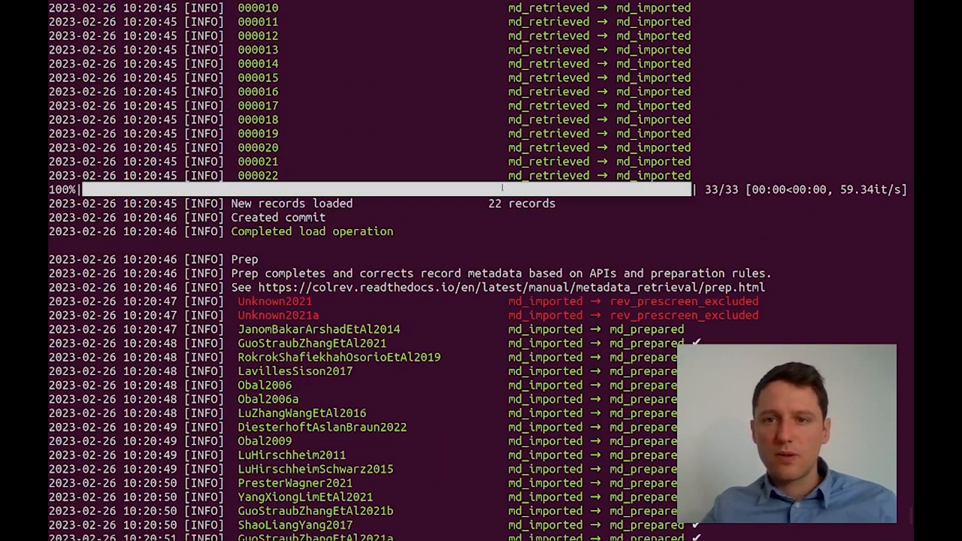
pyautogui.scroll(-3)
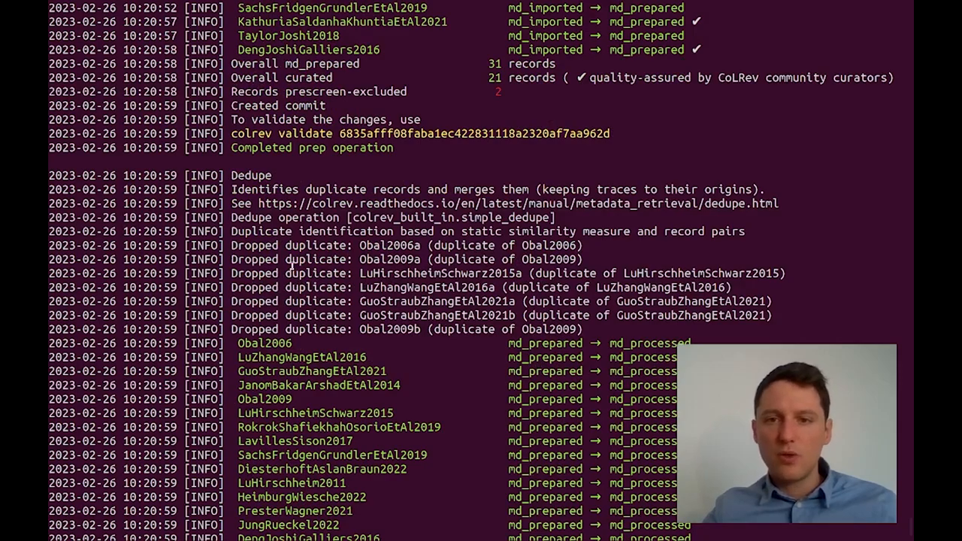
pyautogui.scroll(-3)
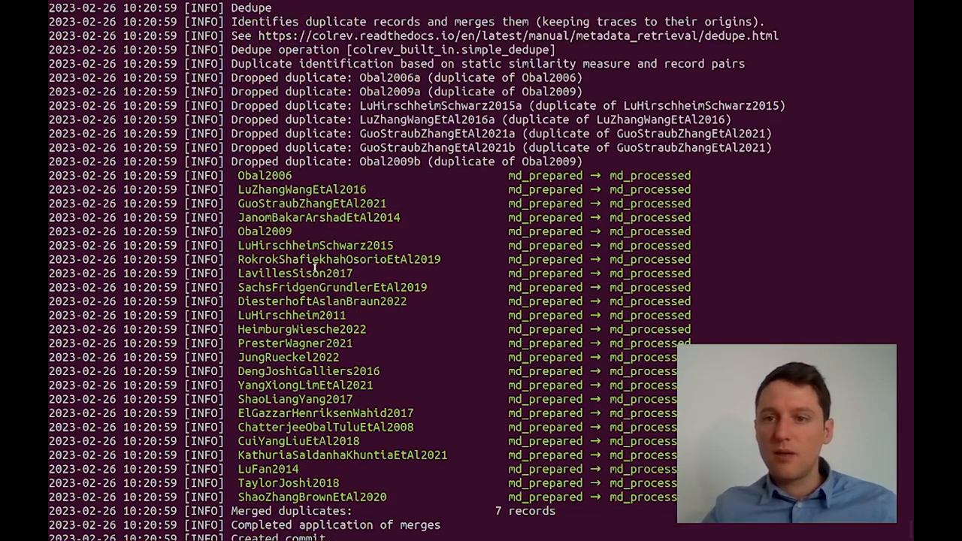
pyautogui.scroll(-3)
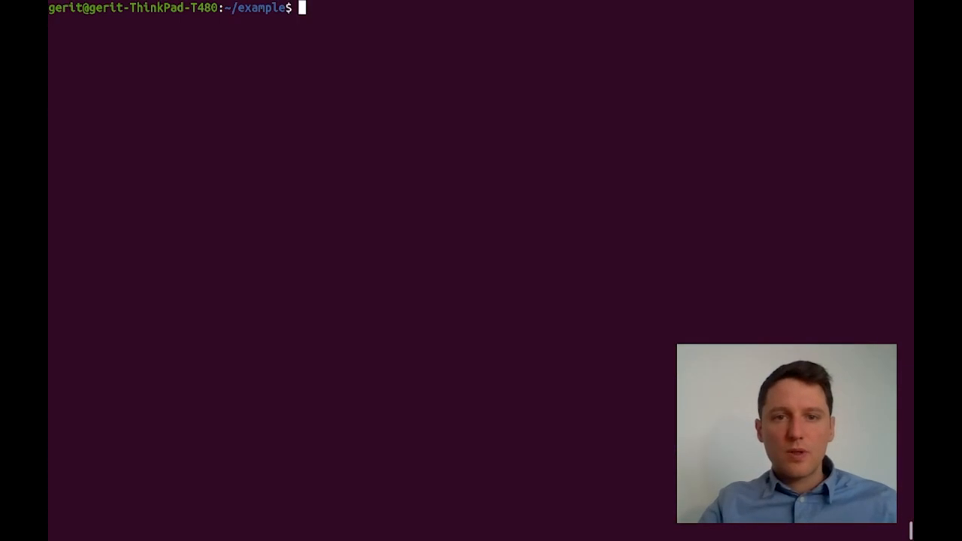
pyautogui.write('colrev status')
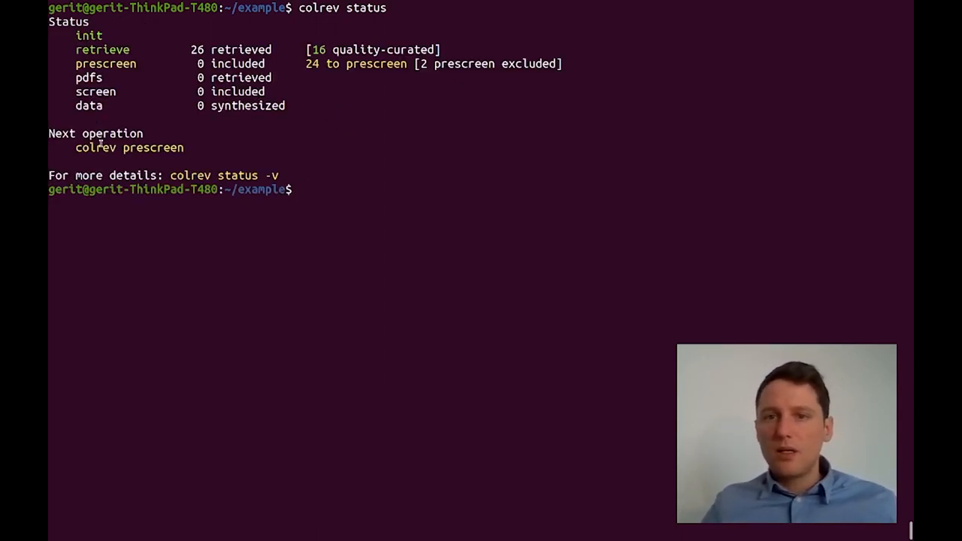
# Run colrev prescreen with the objective 'Include papers on microsourcing.' and confirm the records.
pyautogui.doubleClick(129, 147)
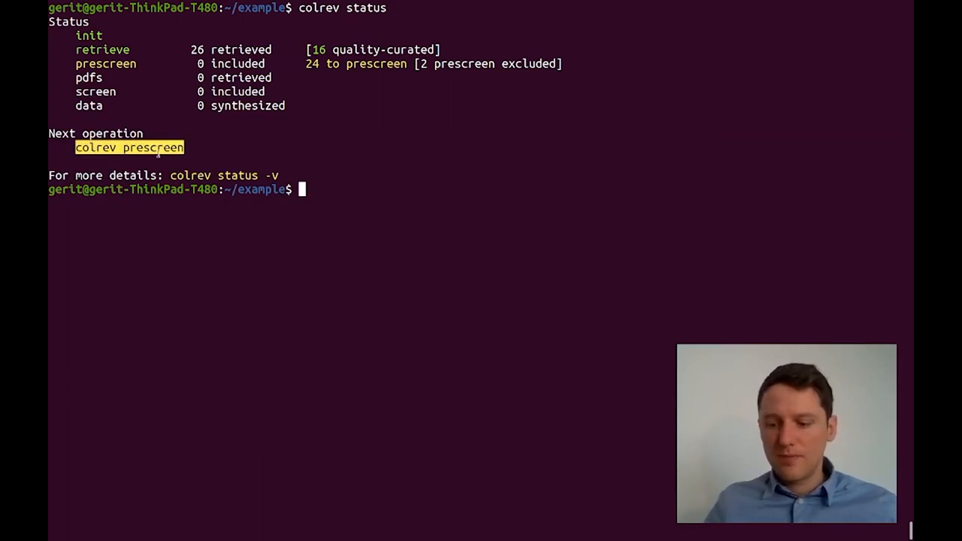
pyautogui.write('colrev prescreen')
pyautogui.write('Include papers on microsourcing')
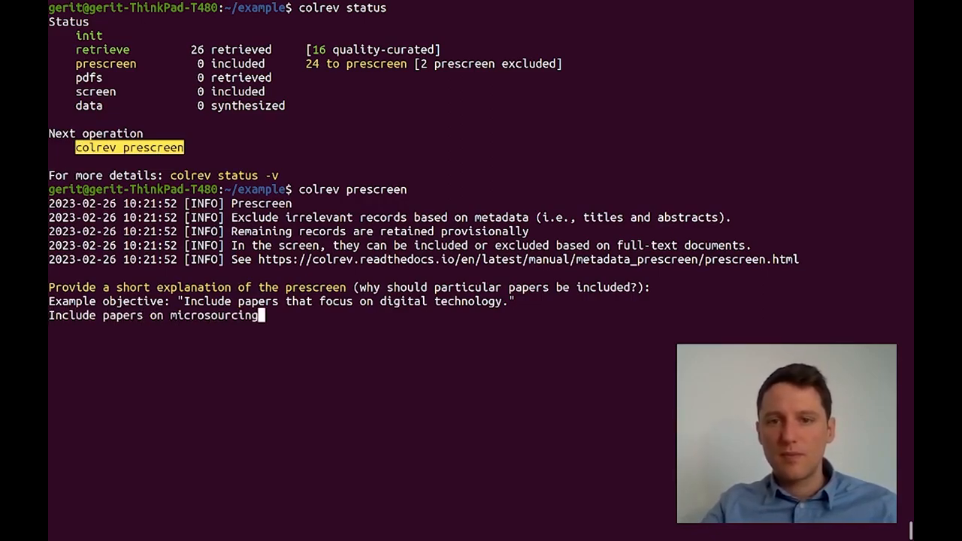
pyautogui.write('.')
pyautogui.press('enter')
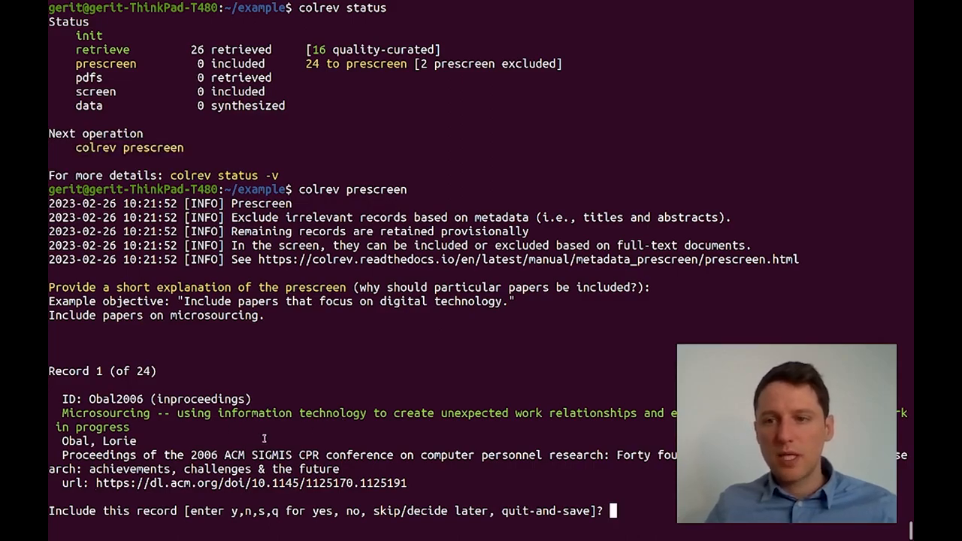
pyautogui.write('y')
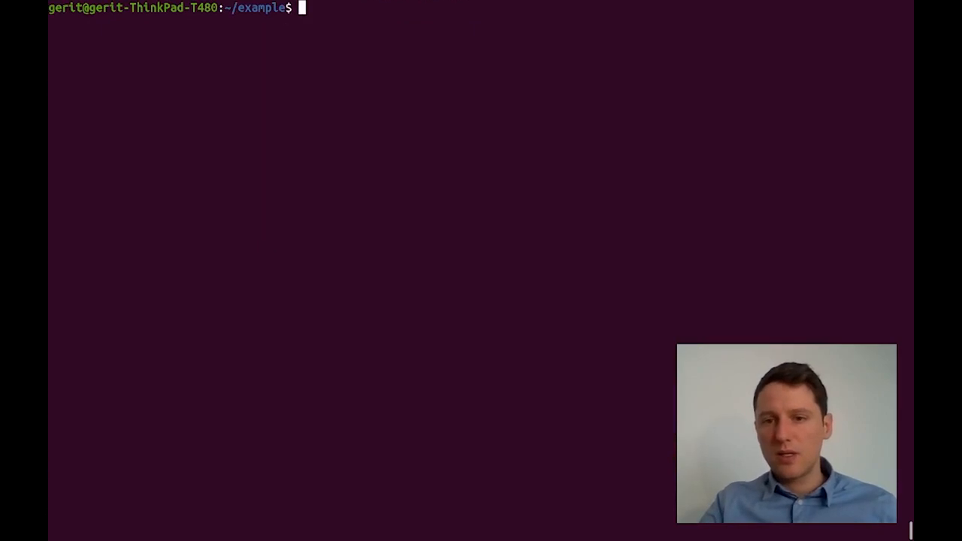
# Check status with 15 prescreened records, then run colrev pdfs retrieving and preparing 11 PDFs.
pyautogui.write('colrev status')
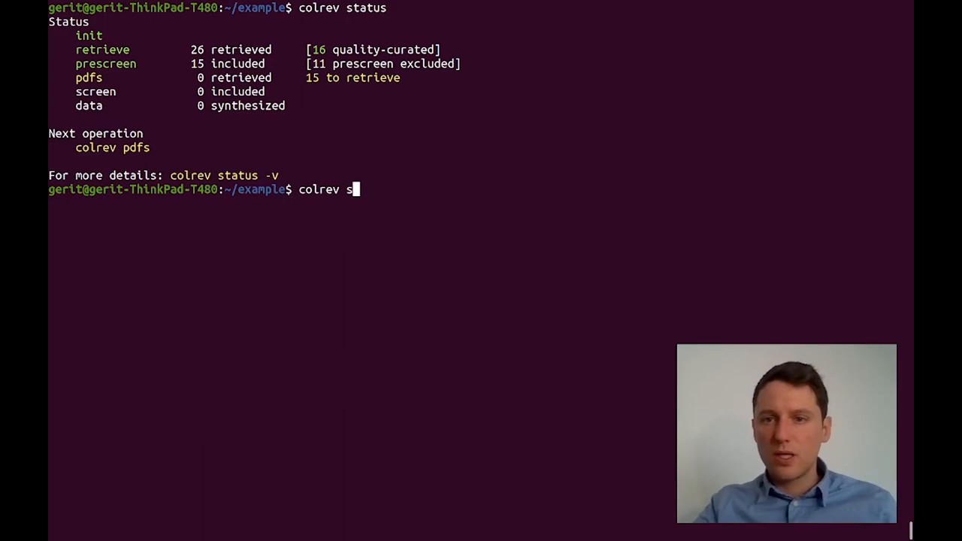
pyautogui.write('pdfs')
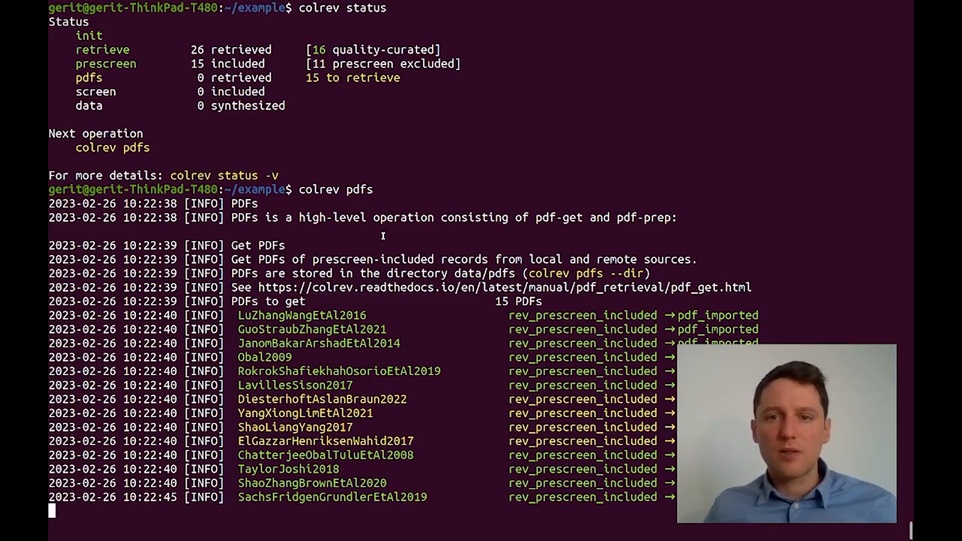
pyautogui.scroll(-3)
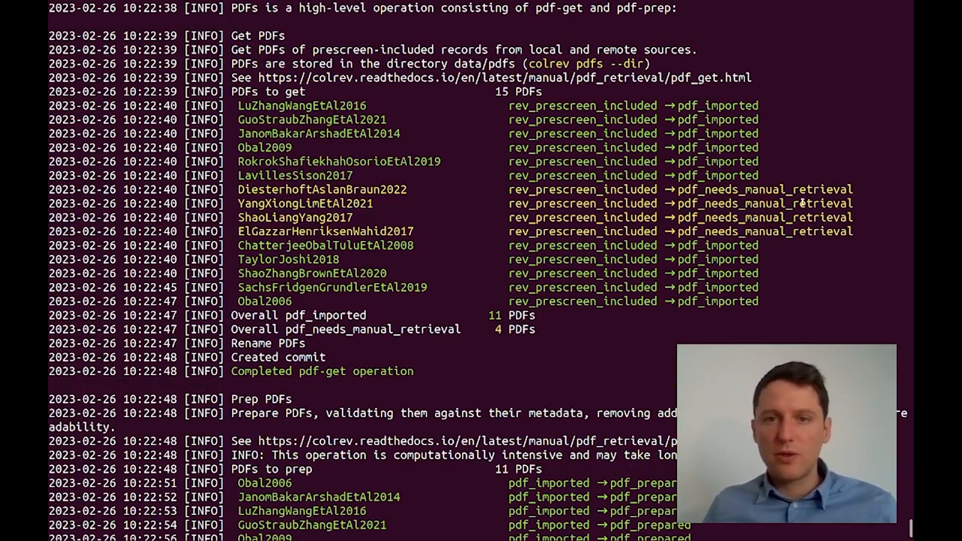
pyautogui.scroll(-3)
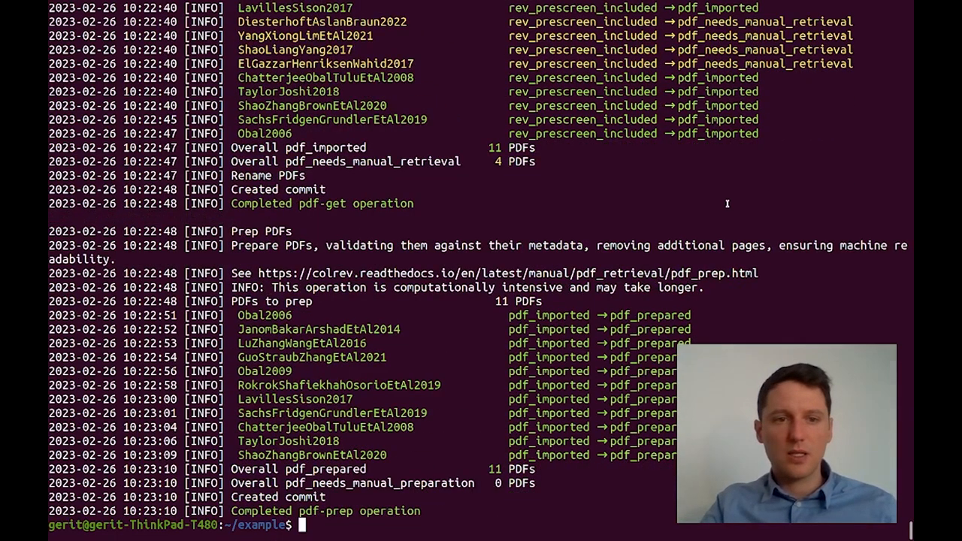
# Include all remaining records in the screen with colrev screen --include_all.
pyautogui.write('colrev s')
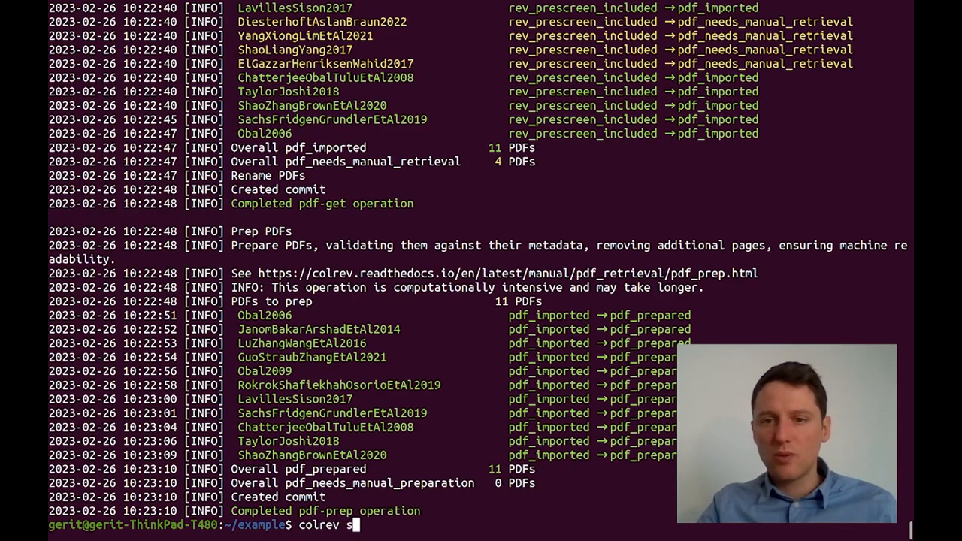
pyautogui.write('creen --include')
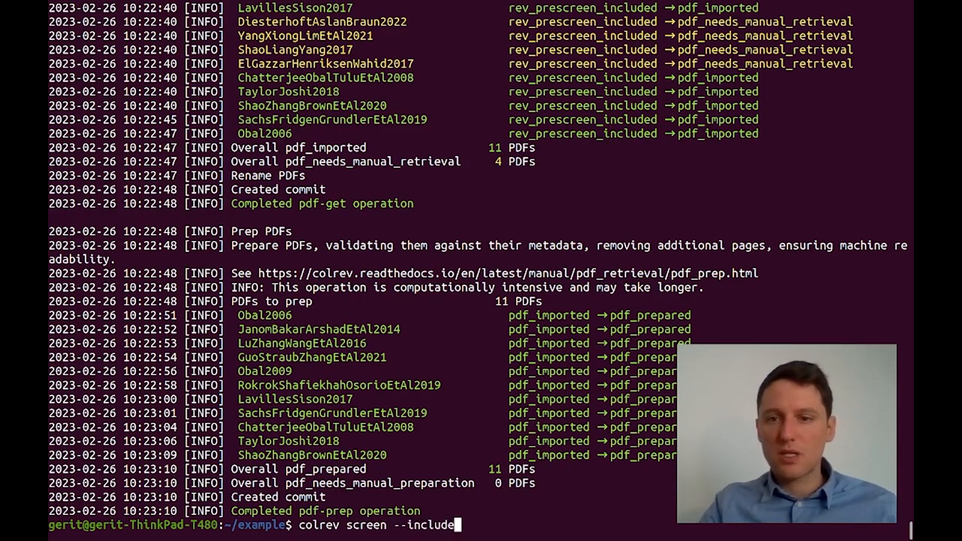
pyautogui.write('_all')
pyautogui.write('colrev')
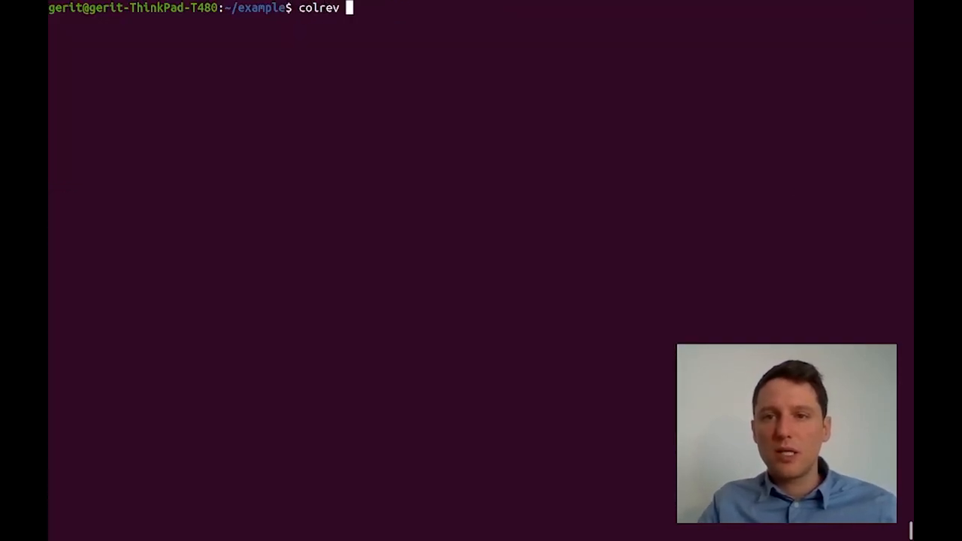
# Run colrev status and colrev status -v showing 11 records to synthesize, then enter the command for output/paper.docx.
pyautogui.write('status')
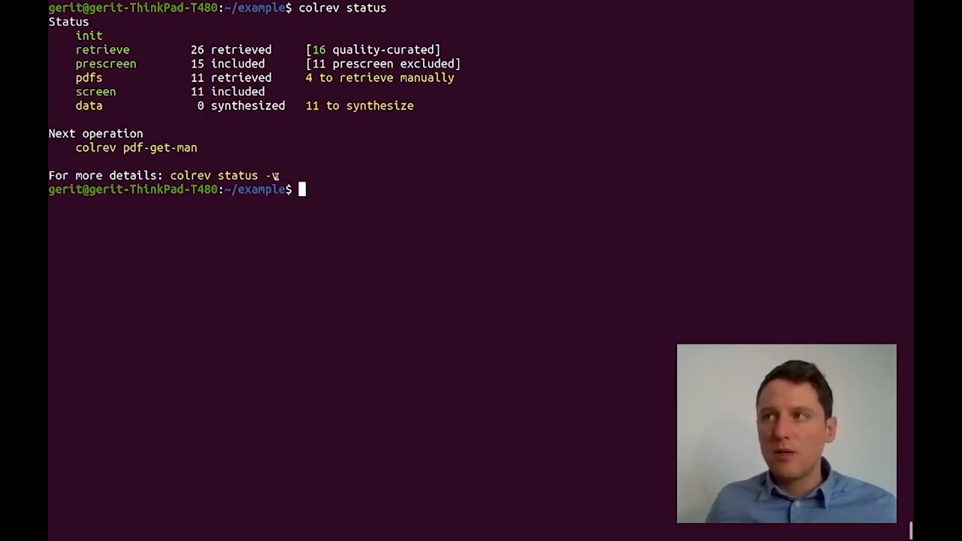
pyautogui.write('colrev status -v')
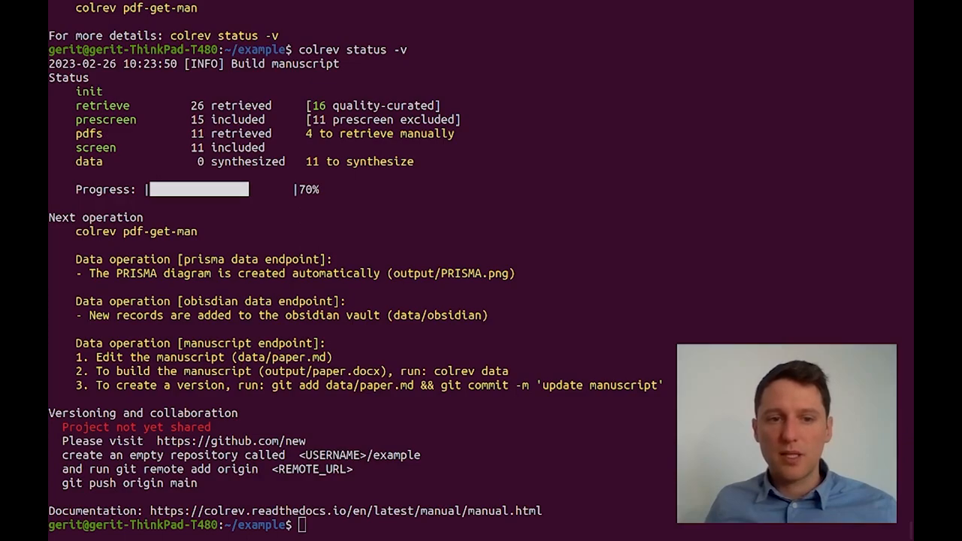
pyautogui.write('libreoffice output/paper.docx')
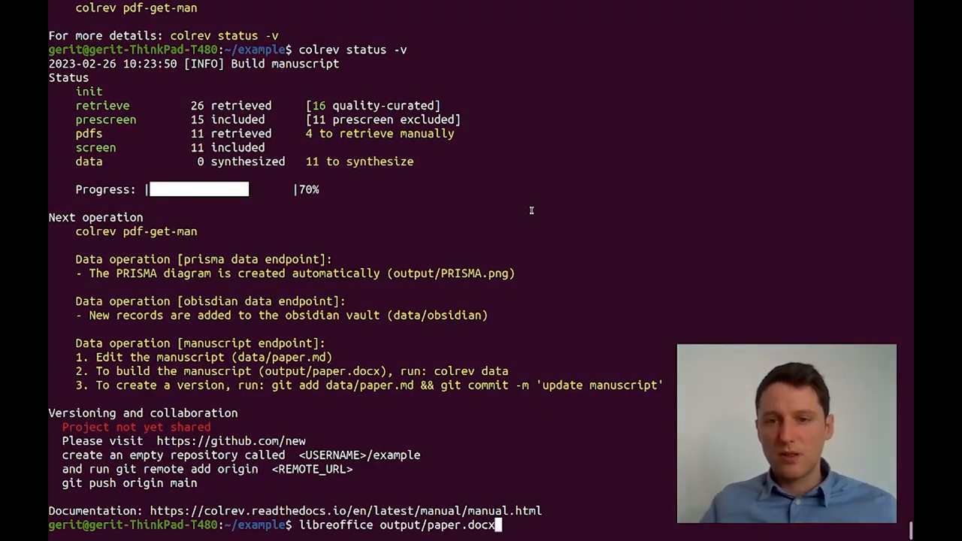
# View paper.docx in LibreOffice Writer from the PRISMA flow diagram down to the References.
pyautogui.press('Return')
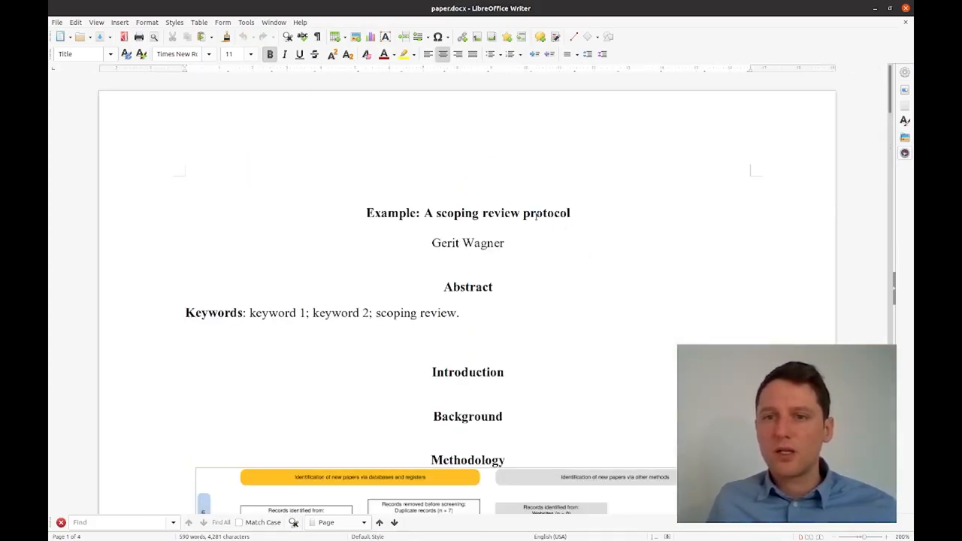
pyautogui.scroll(-3)
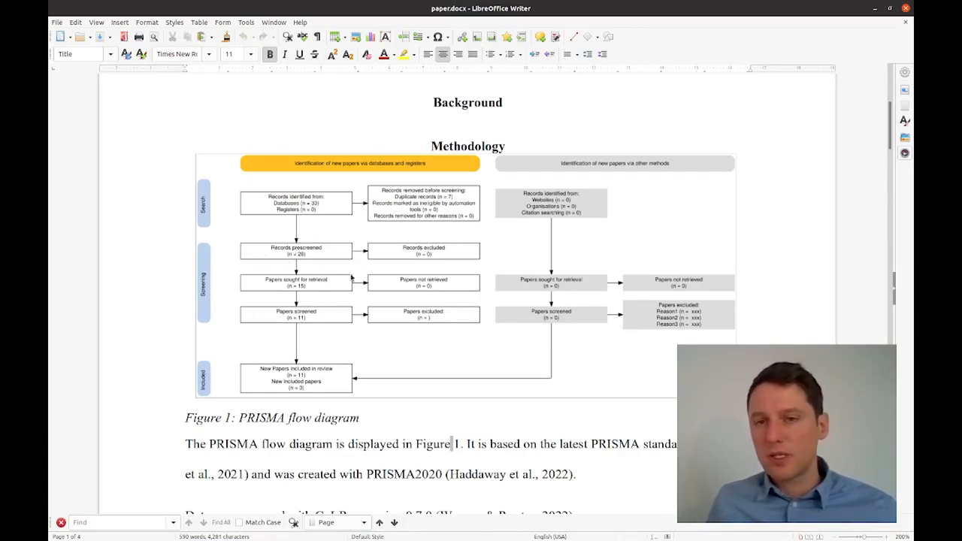
pyautogui.scroll(-3)
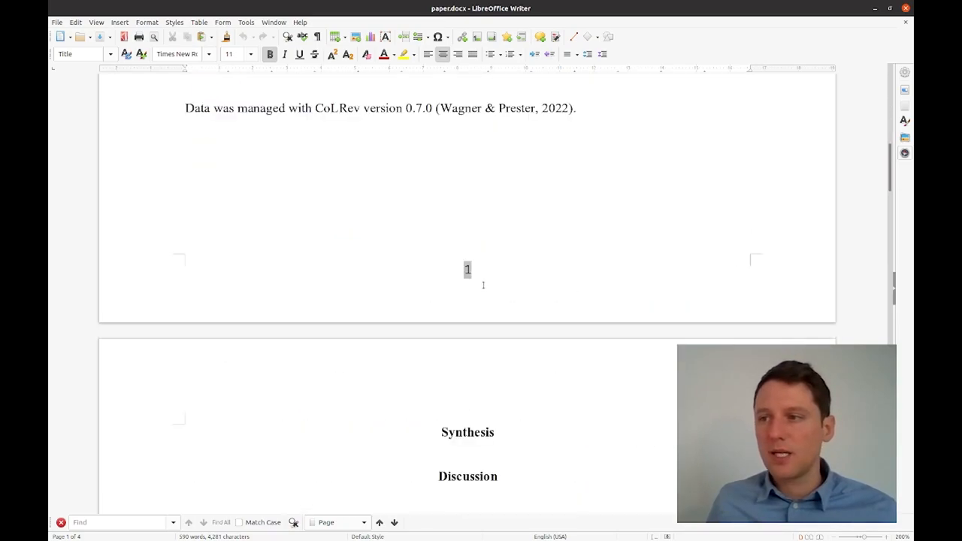
pyautogui.scroll(-3)
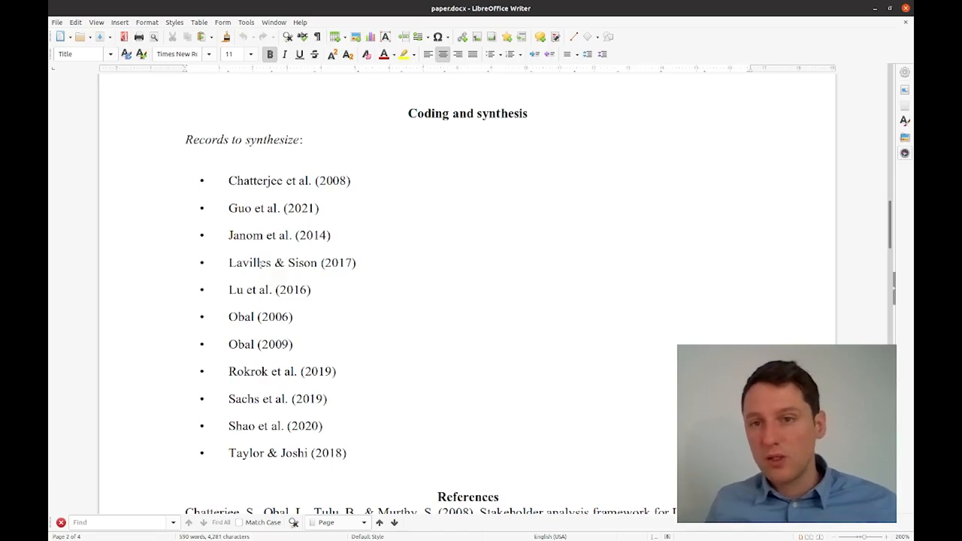
pyautogui.scroll(-3)
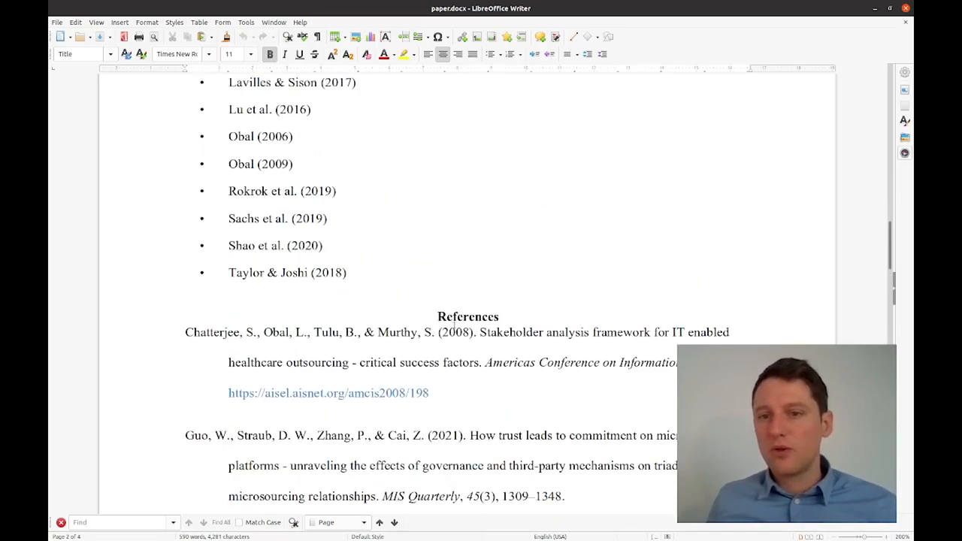
pyautogui.scroll(-3)
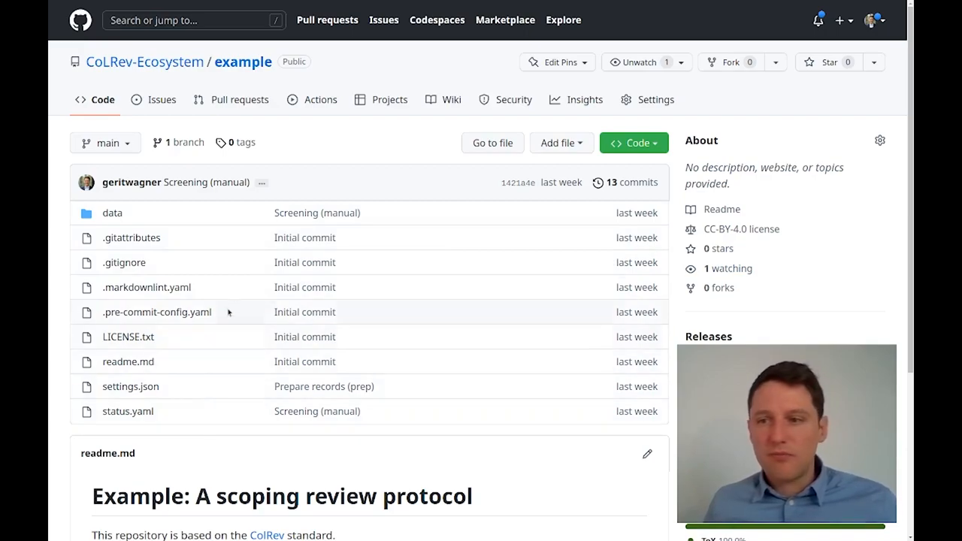
pyautogui.moveTo(433, 149)
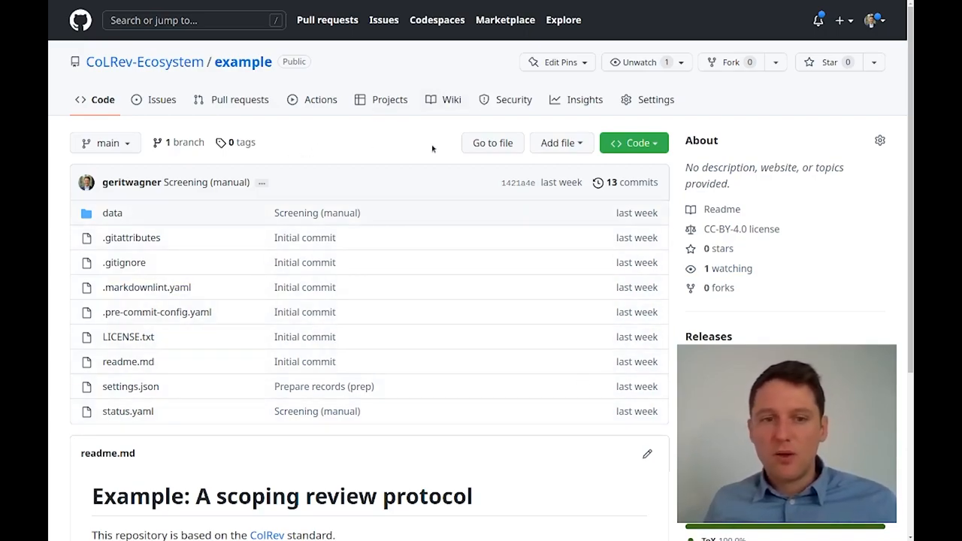
pyautogui.moveTo(412, 264)
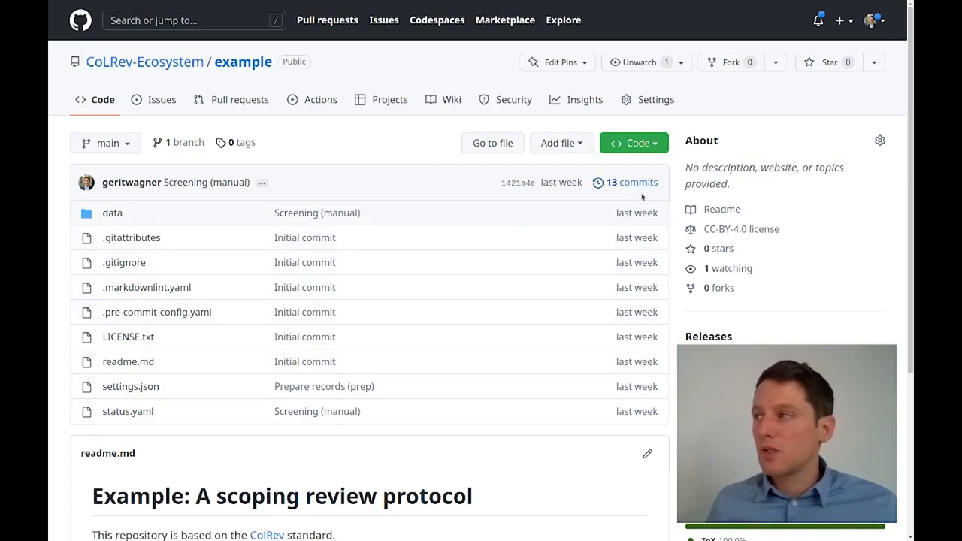
# View the example repository's commit history and the Screening (manual) commit's records.bib and status.yaml diff.
pyautogui.scroll(-3)
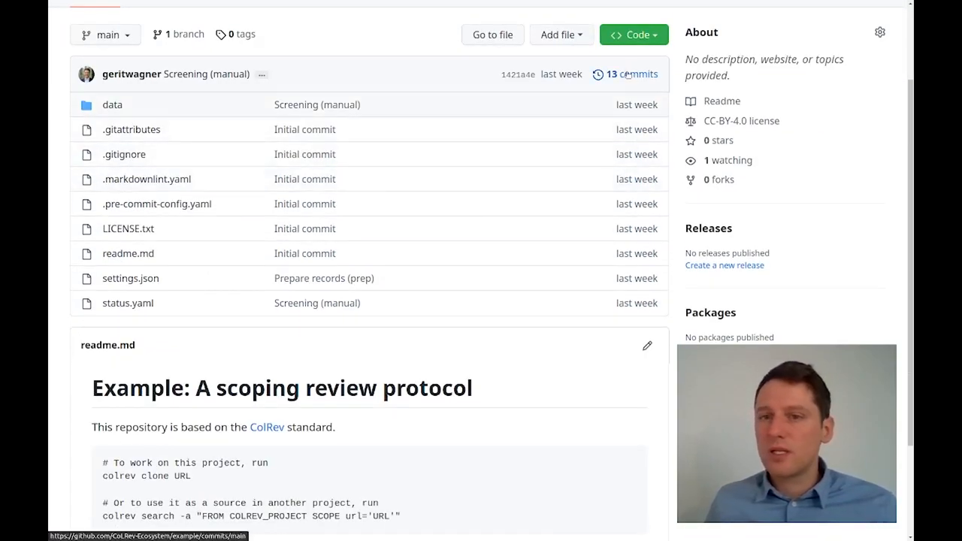
pyautogui.click(636, 74)
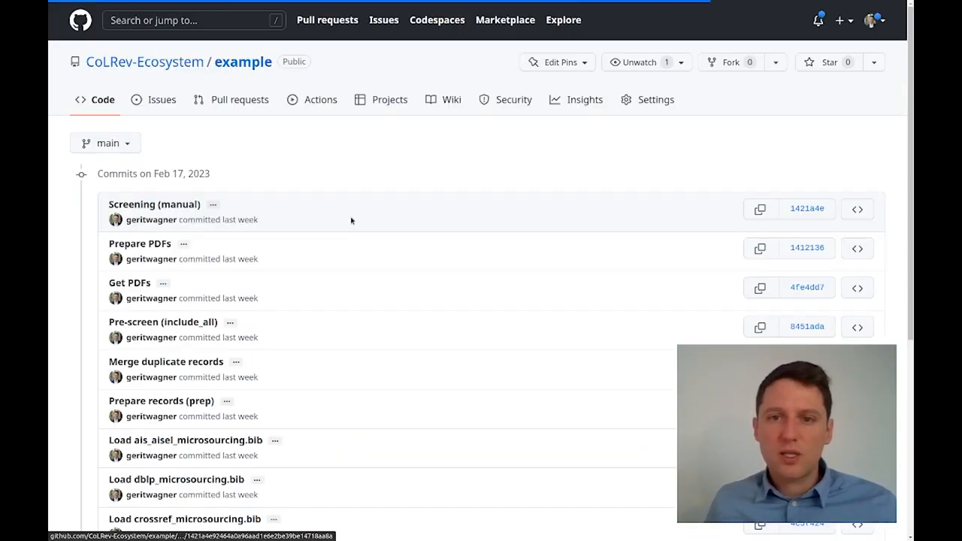
pyautogui.scroll(-3)
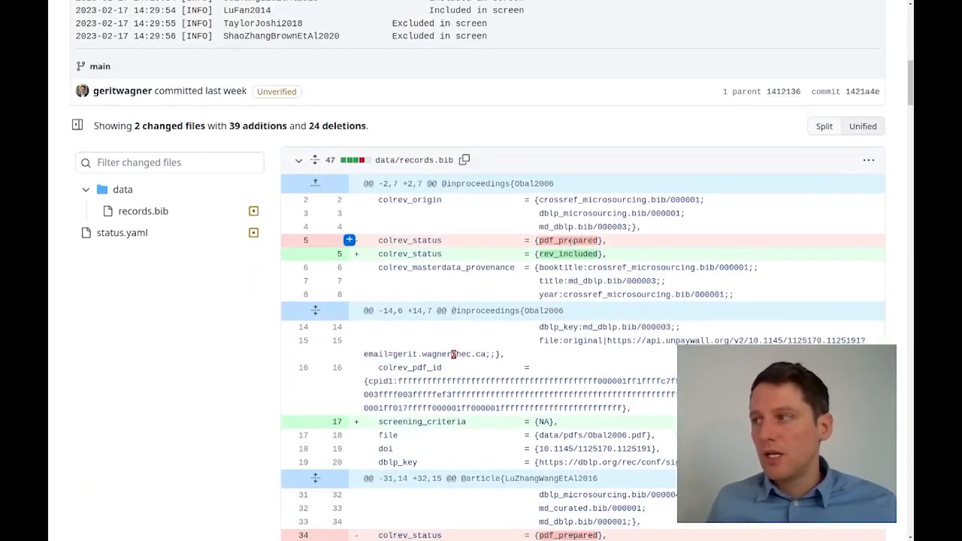
pyautogui.scroll(-3)
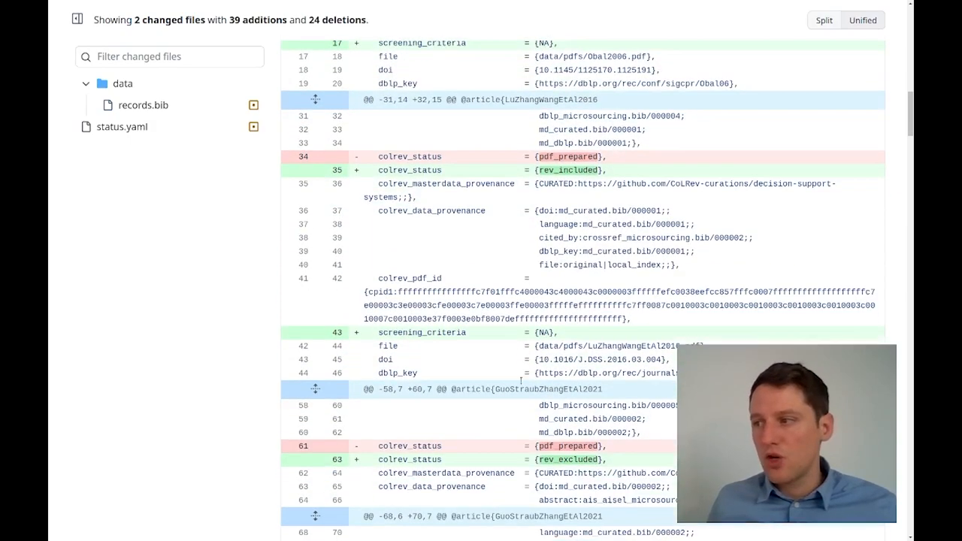